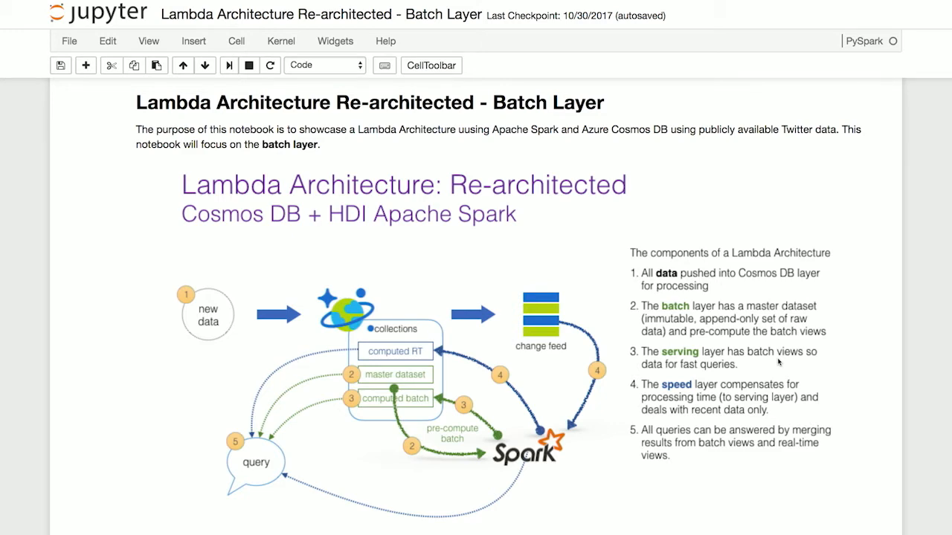
Scroll through the count result of 13,647 tweets and the first-20-tweets attribute table.
scroll("down", 3)
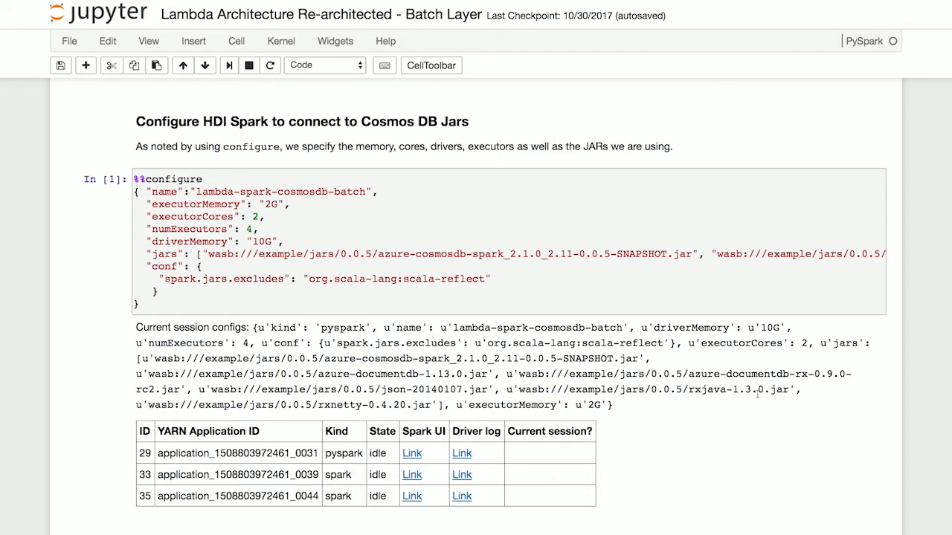
scroll("down", 3)
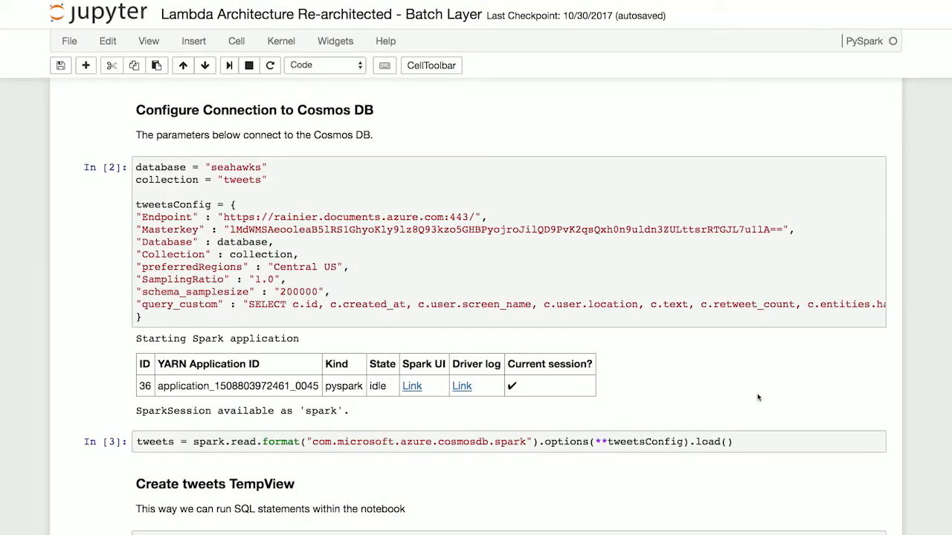
scroll("down", 3)
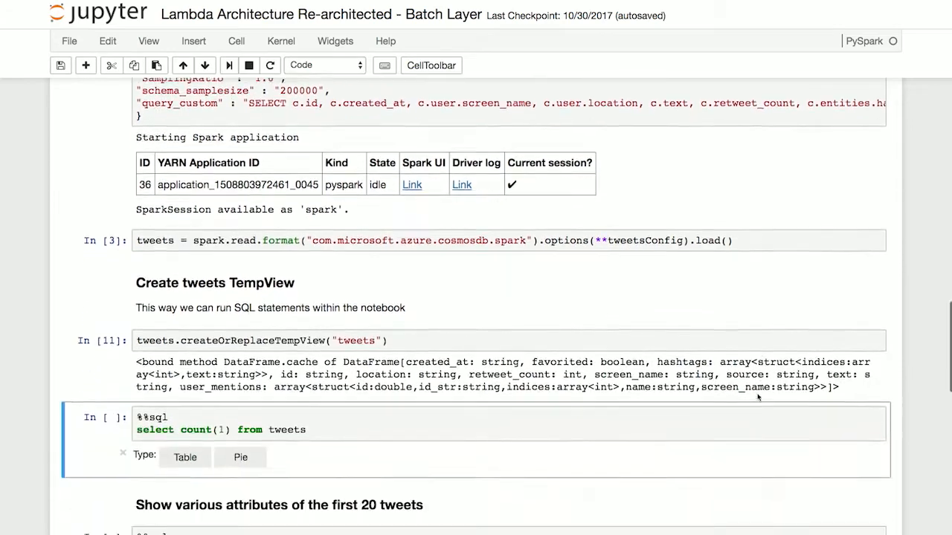
scroll("down", 3)
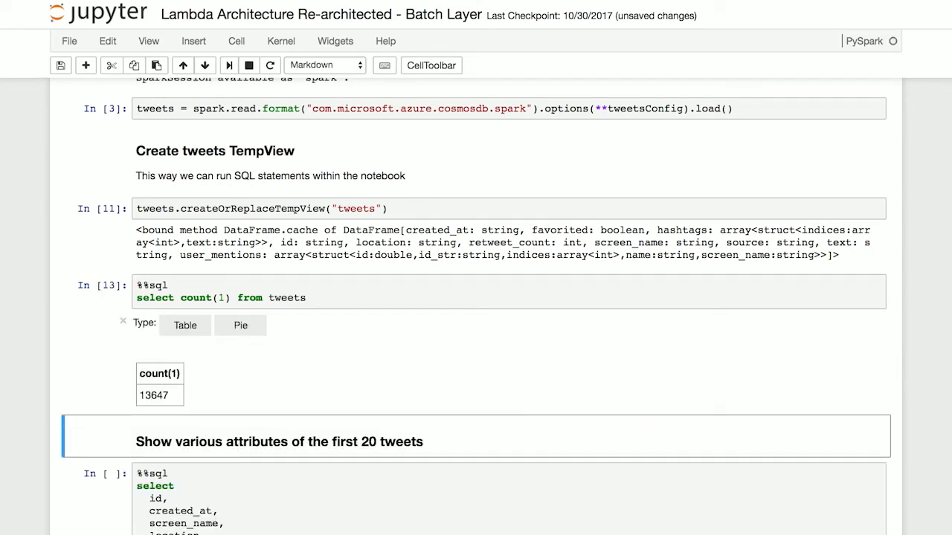
scroll("down", 3)
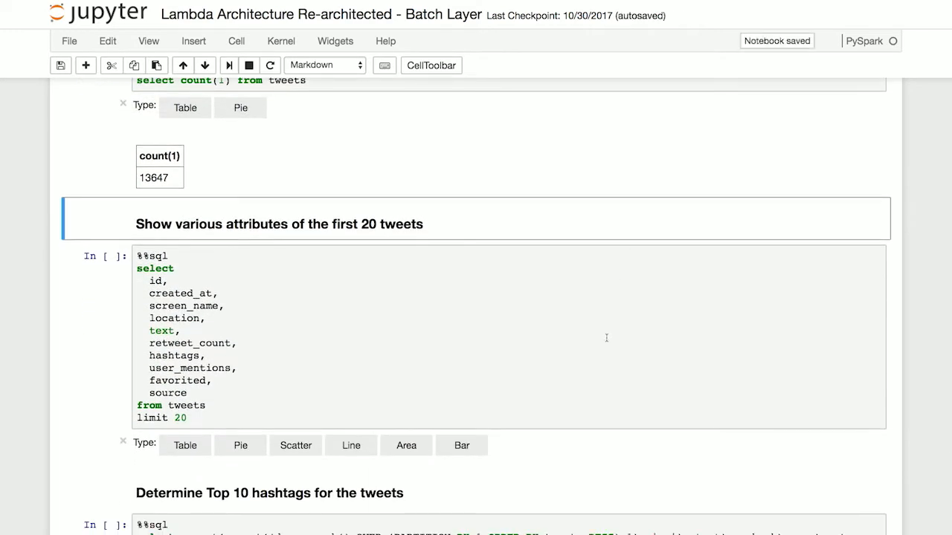
scroll("down", 3)
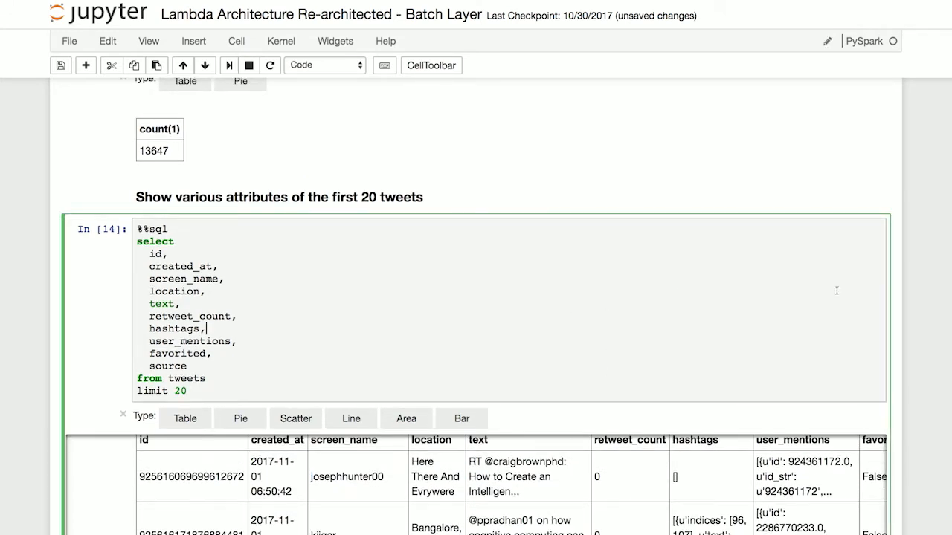
Scroll to the top-10 hashtags result led by AI 7369, BigData 6596, IoT 4662.
scroll("down", 3)
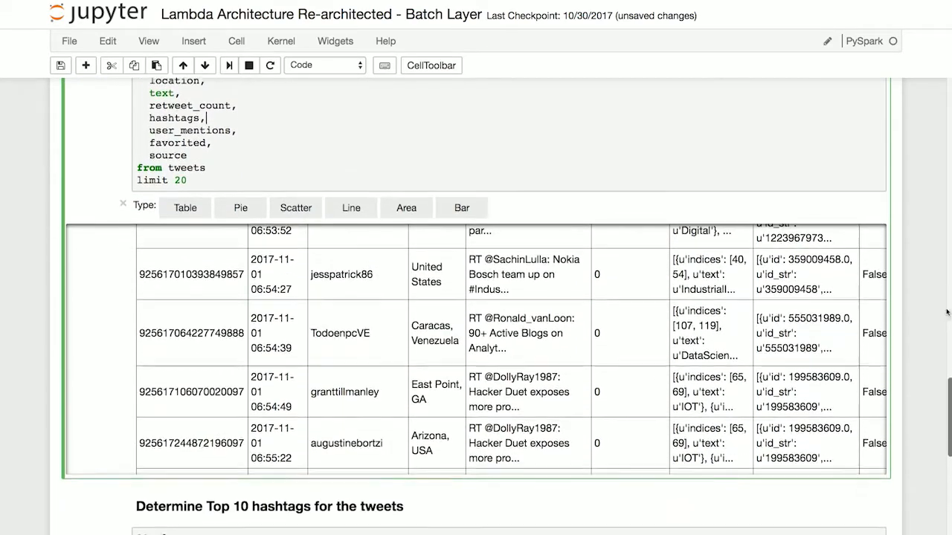
scroll("down", 3)
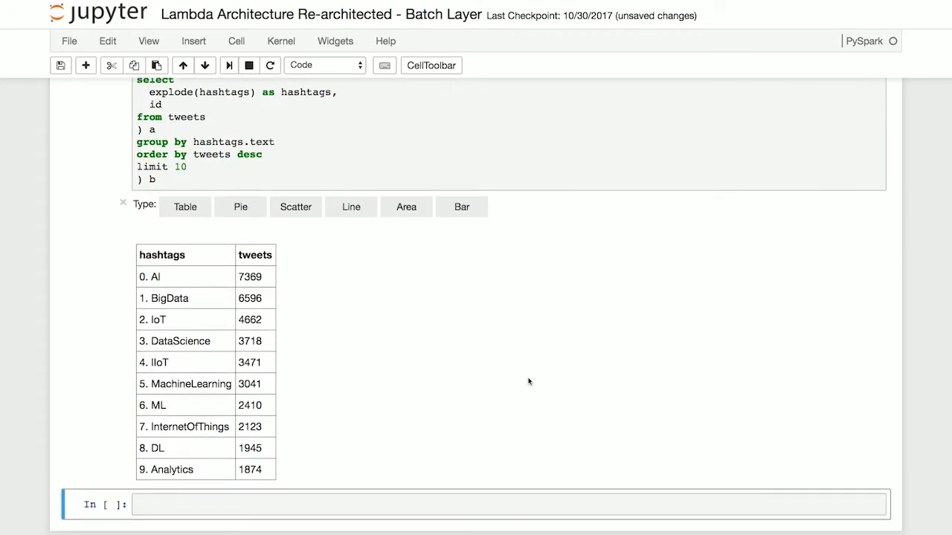
Show the top-10 hashtag counts as a bar chart with AI tallest.
left_click(462, 206)
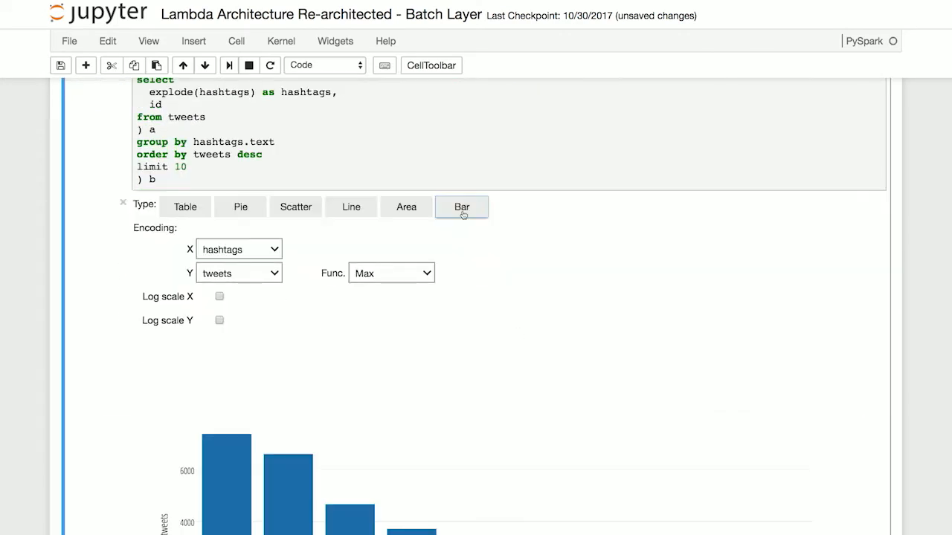
scroll("down", 3)
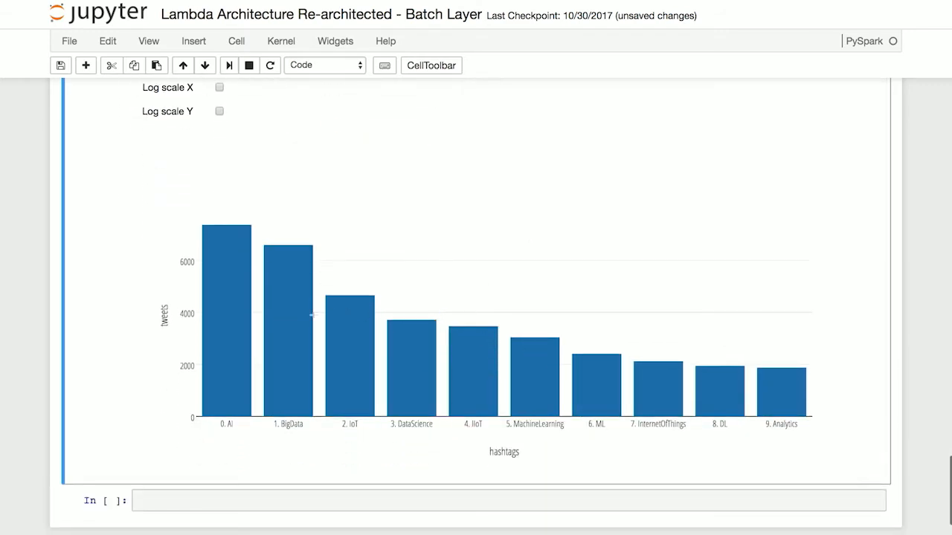
mouse_move(482, 381)
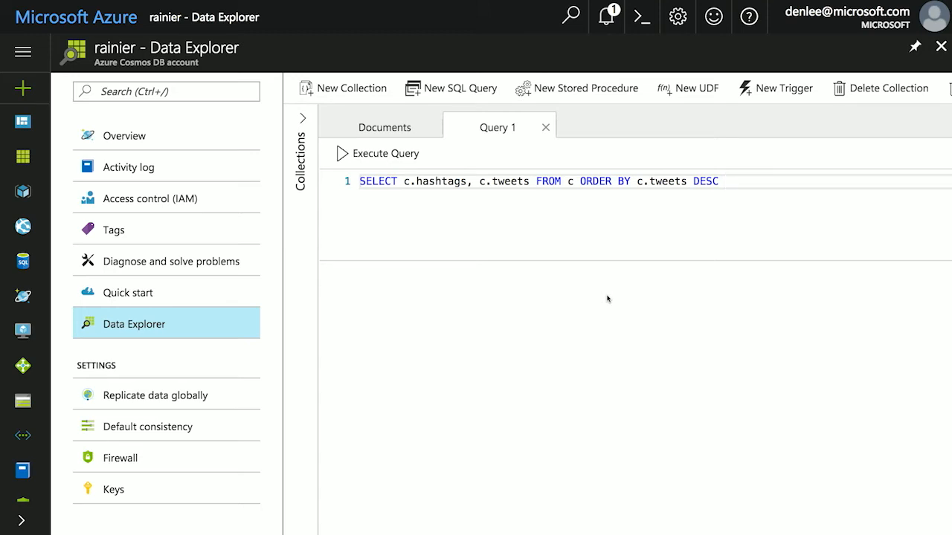
mouse_move(554, 234)
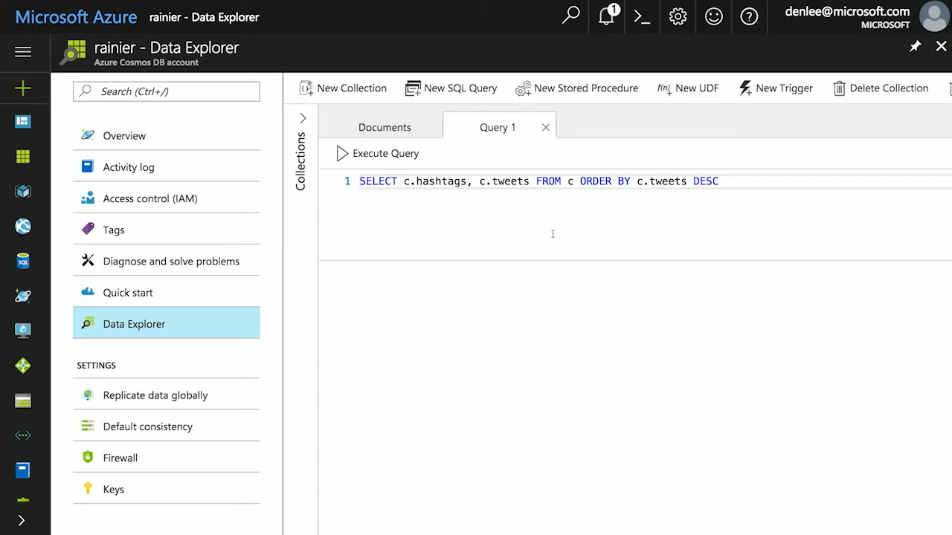
mouse_move(556, 238)
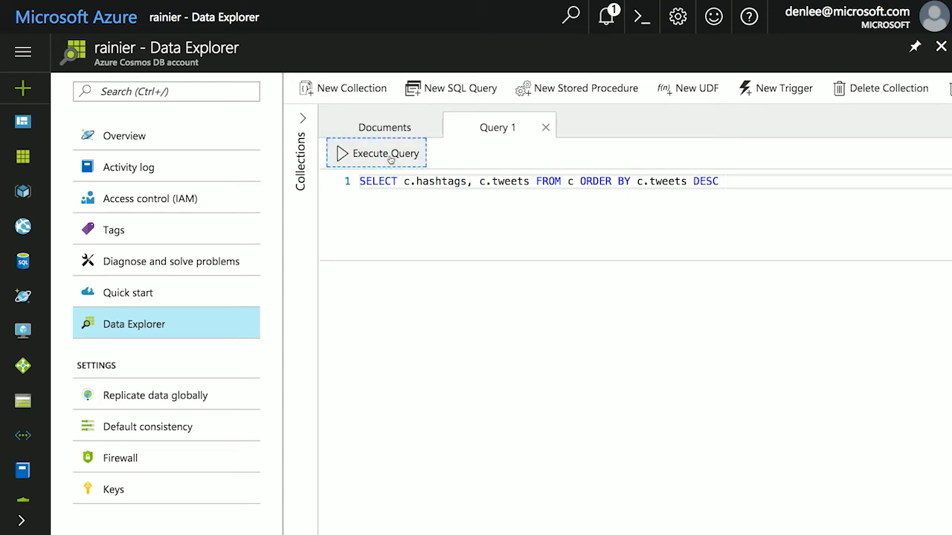
Execute the Cosmos DB hashtag count query, returning BigData 6211 and IoT 4246.
left_click(384, 153)
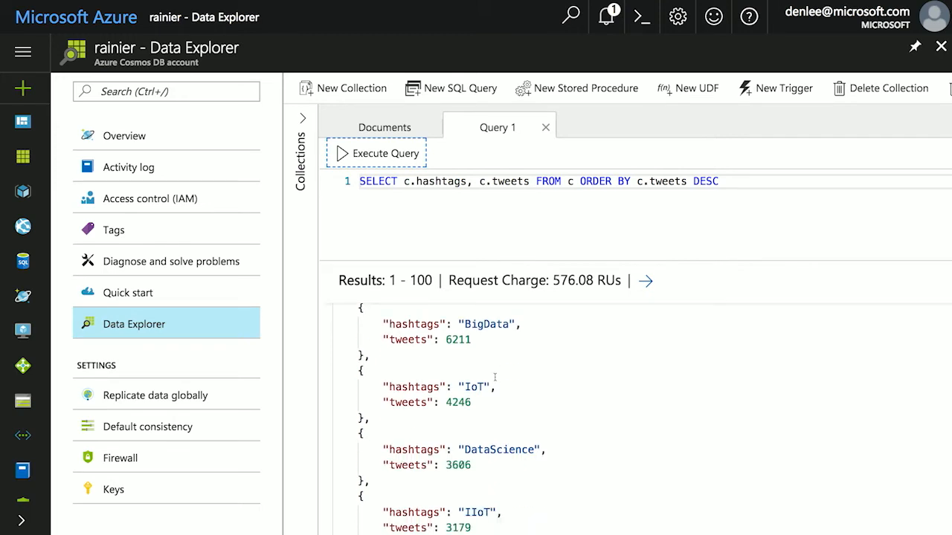
scroll("up", 3)
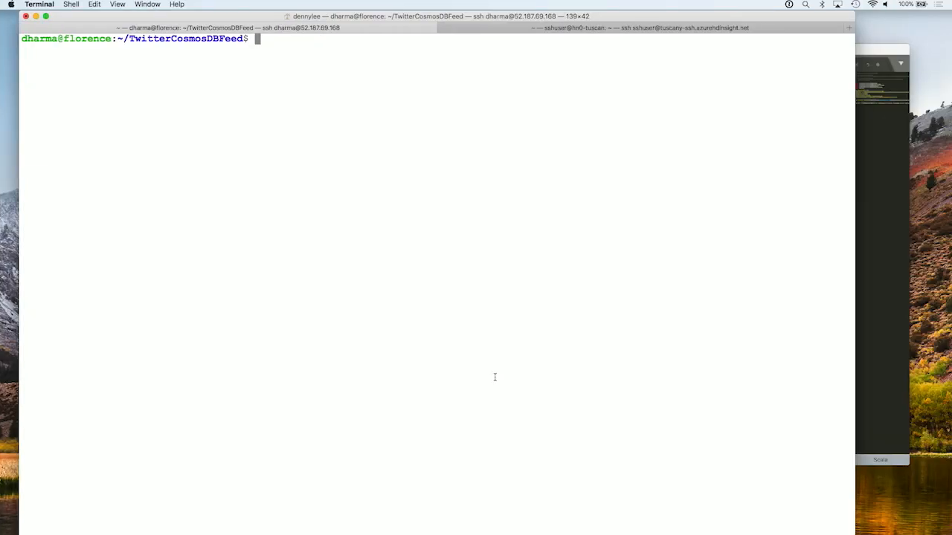
Launch 'python driver.py' from the TwitterCosmosDBFeed folder.
type("python driver.py")
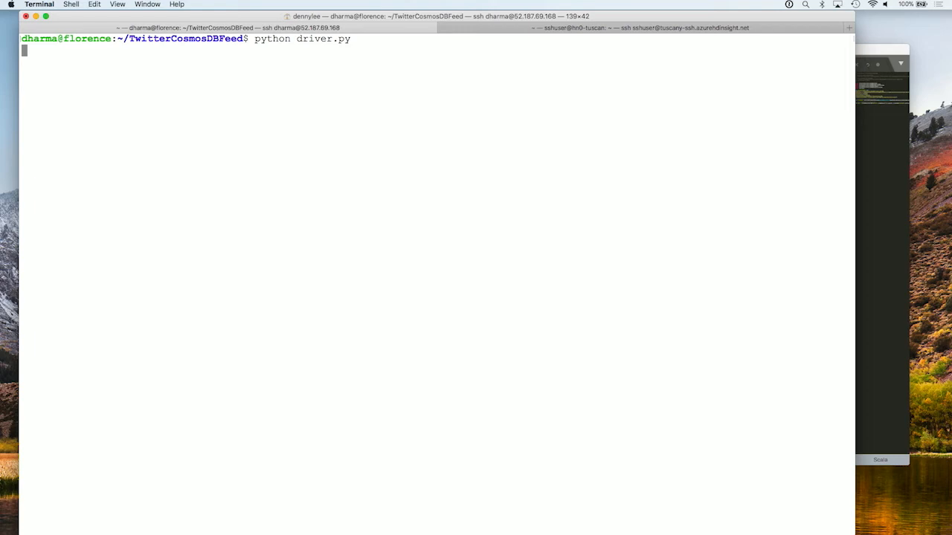
mouse_move(607, 316)
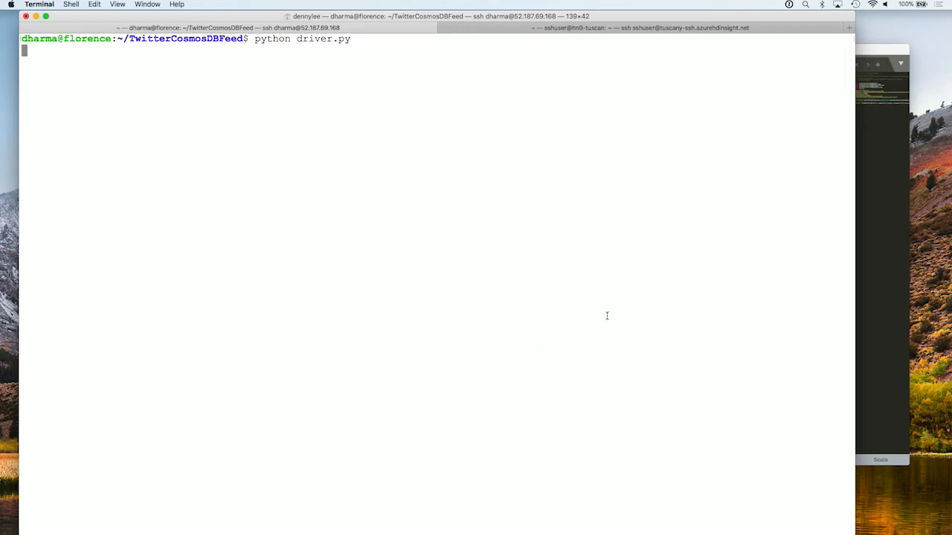
left_click(643, 26)
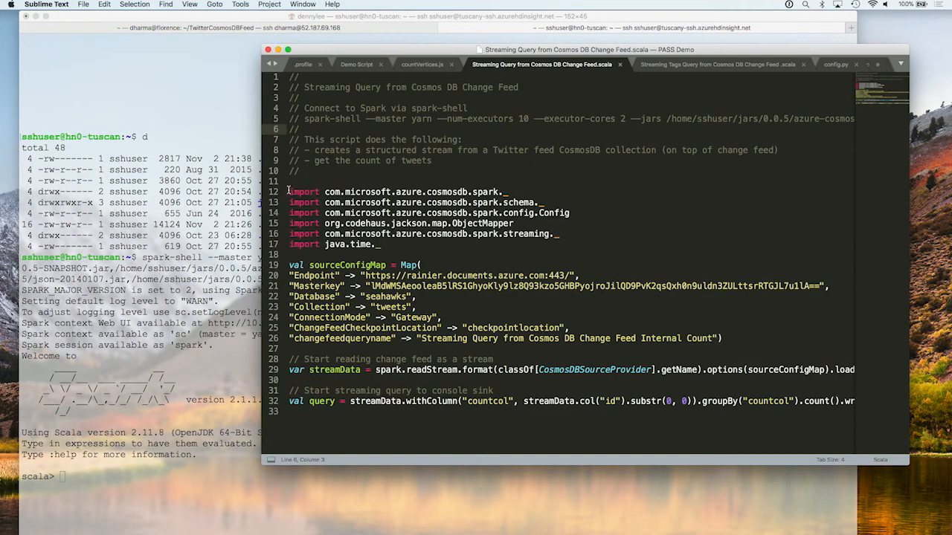
Select the Scala change-feed streaming code and watch spark-shell print batch counts 466 and 498.
left_click_drag(288, 190, 396, 410)
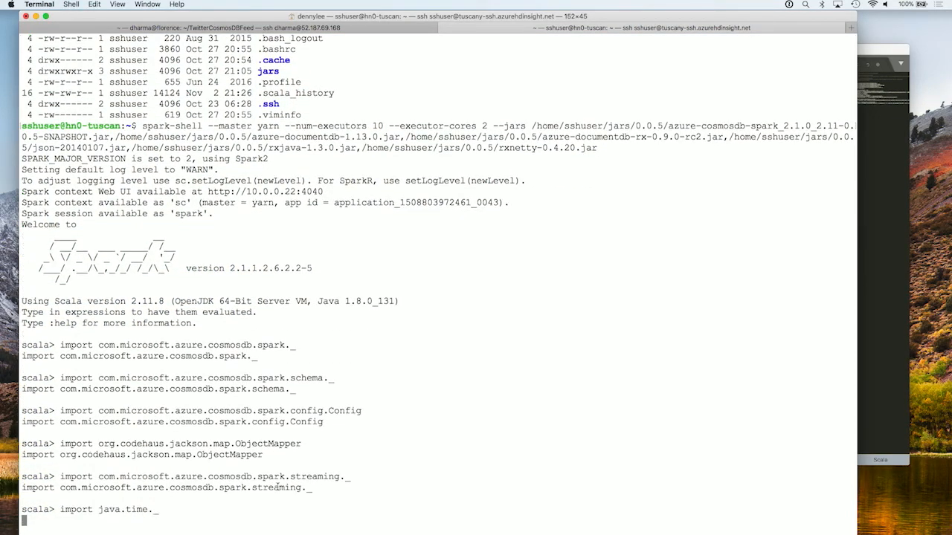
scroll("down", 3)
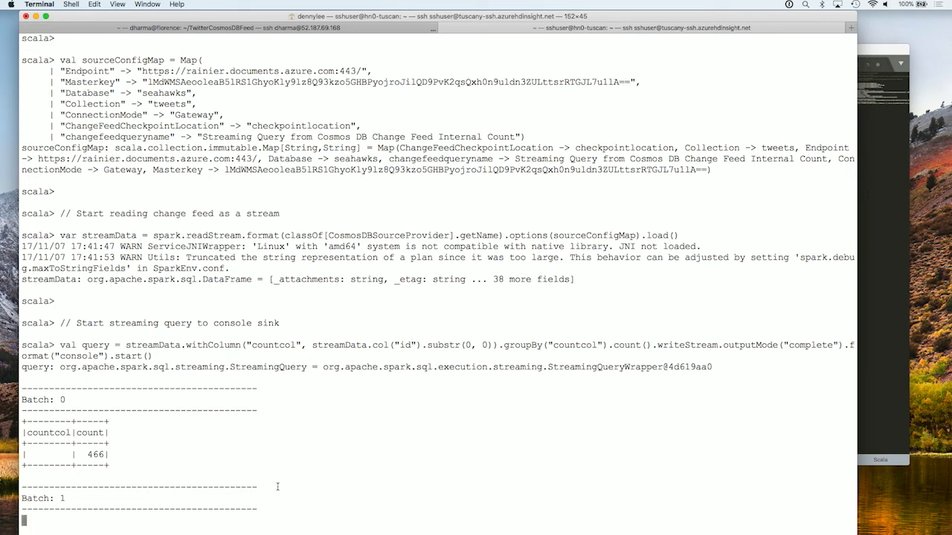
scroll("down", 3)
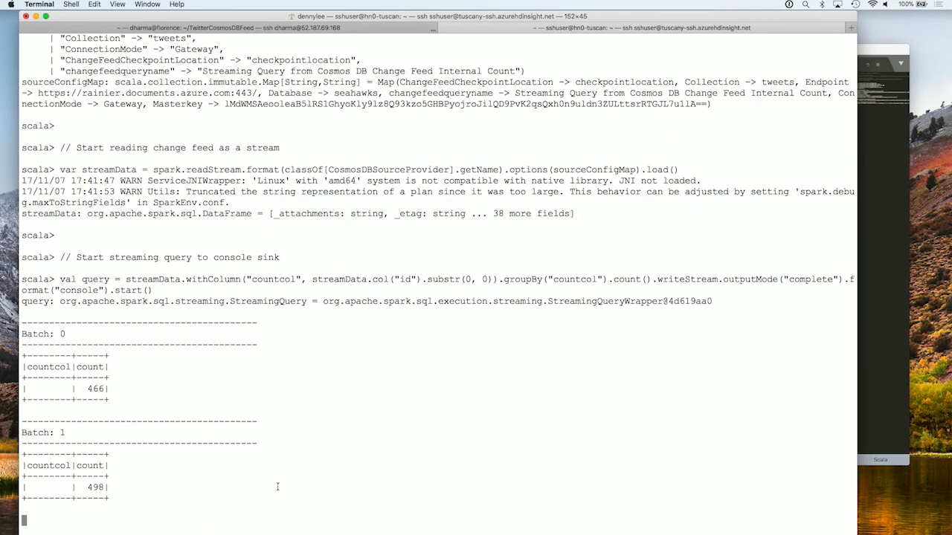
scroll("down", 3)
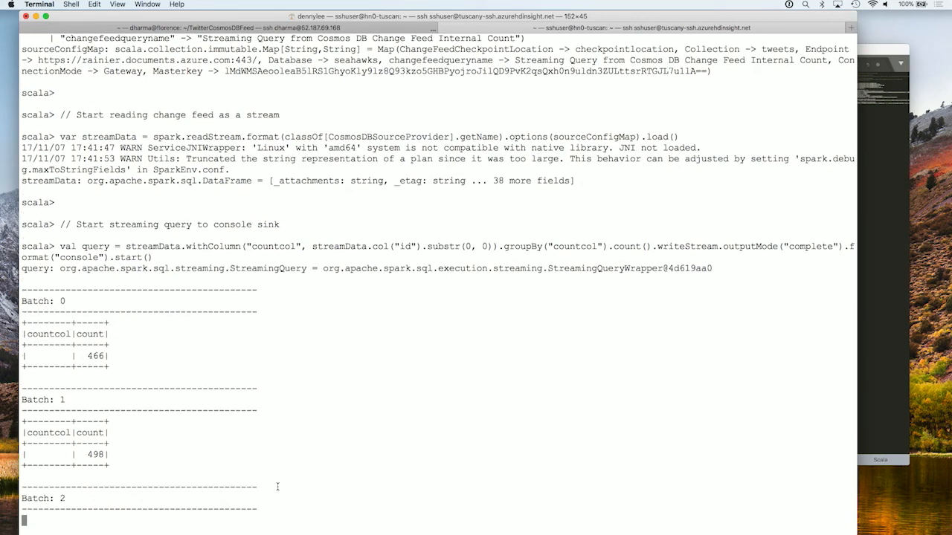